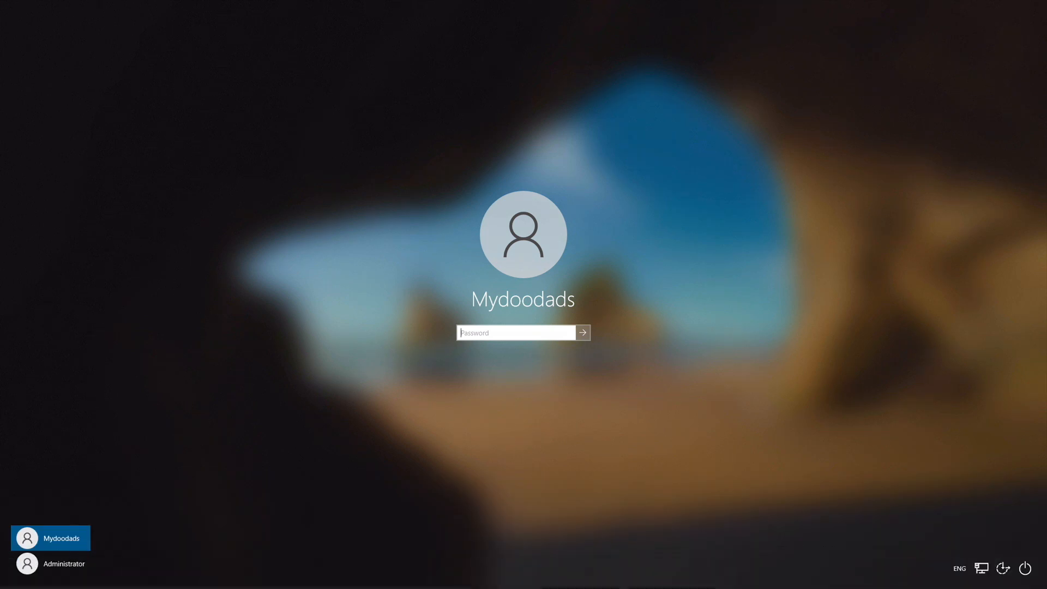
Step: Sign in to Windows as Administrator with its password
click(63, 562)
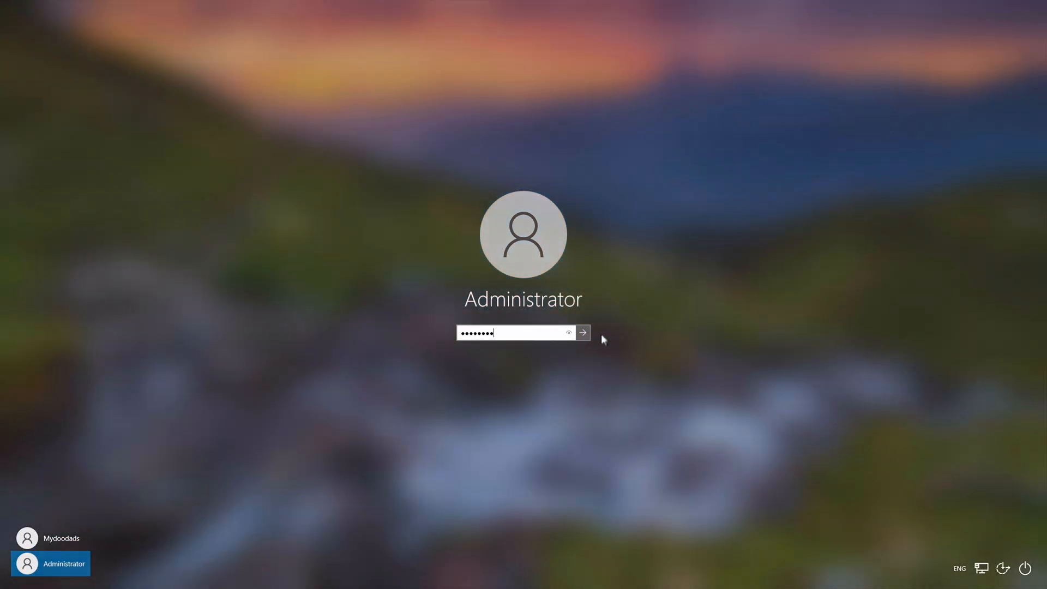
click(581, 332)
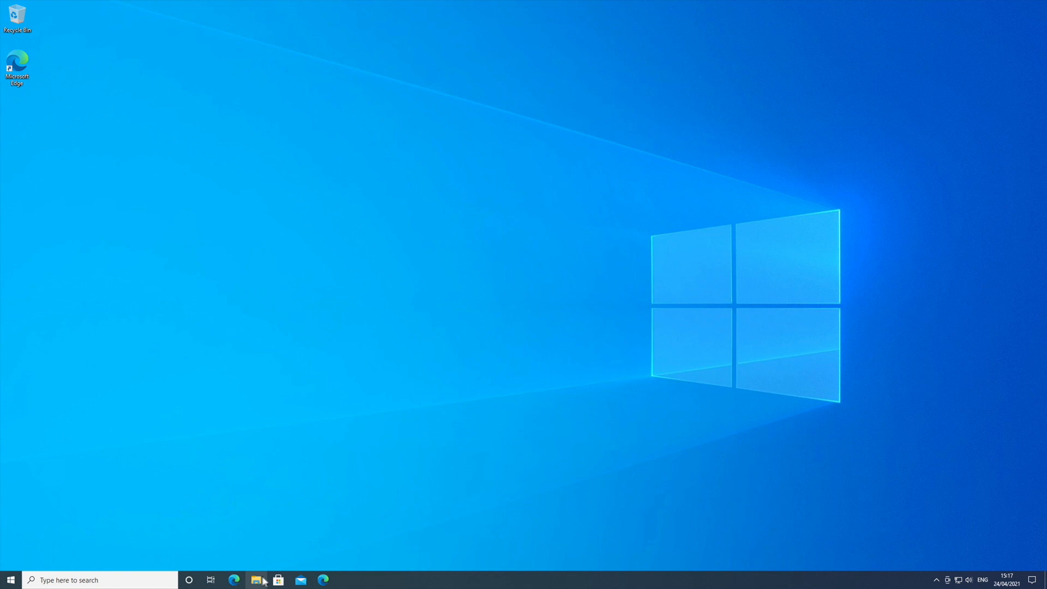
click(256, 579)
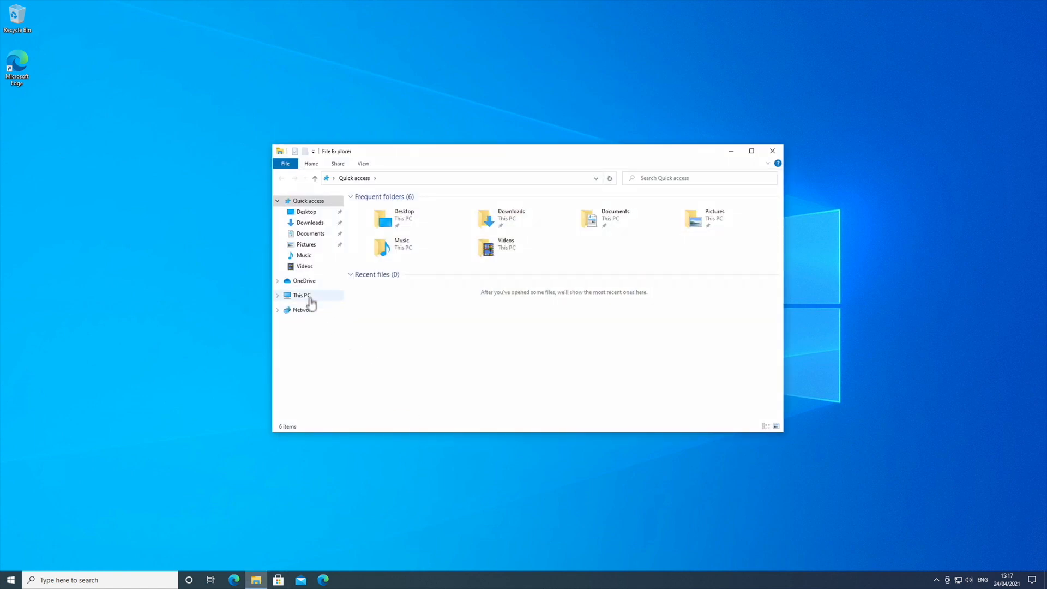
click(301, 294)
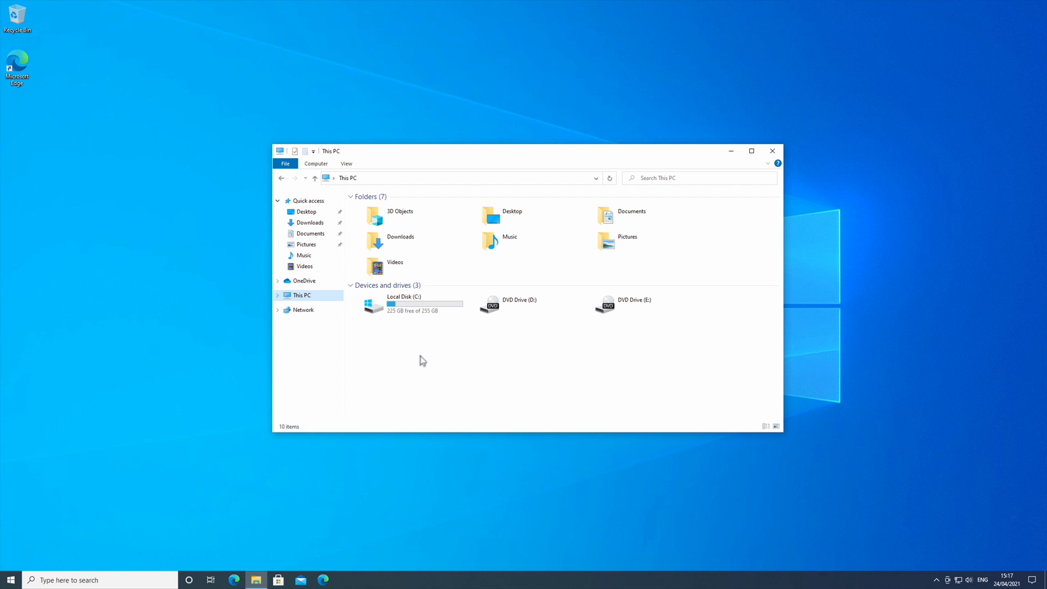
mouse_move(754, 178)
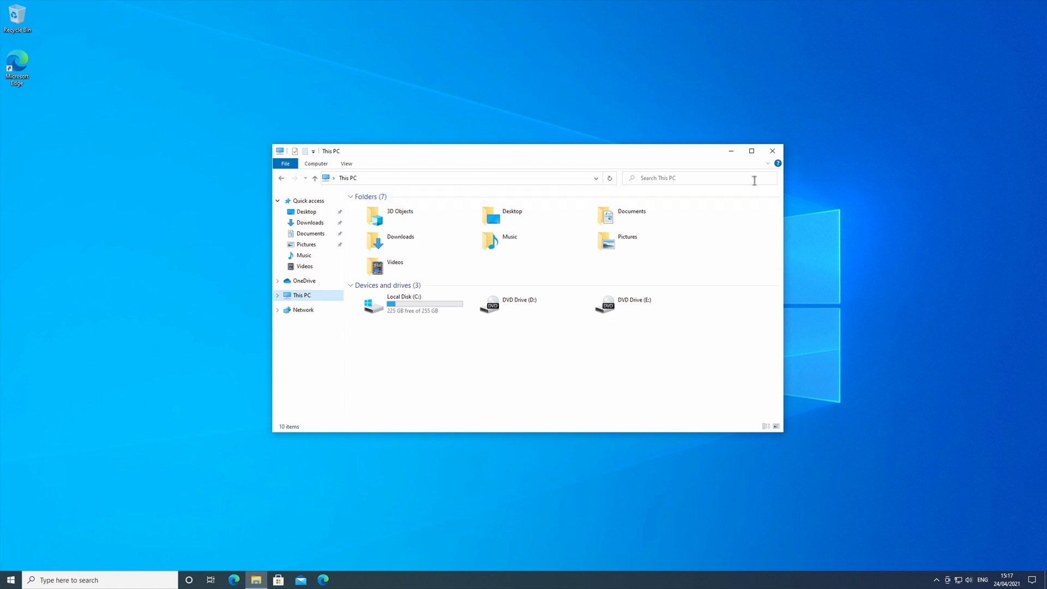
click(772, 151)
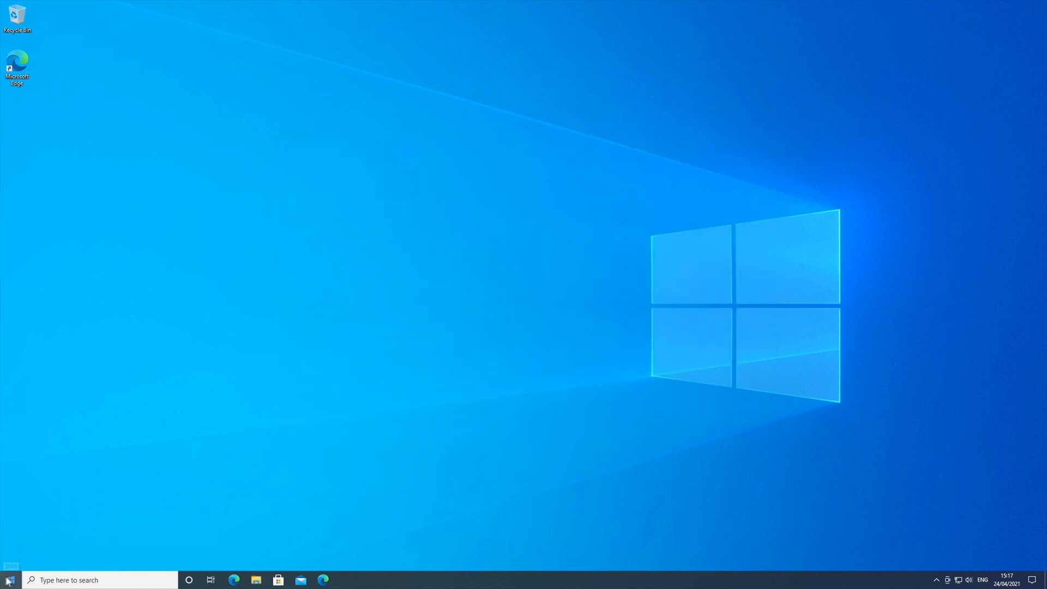
Step: Launch Disk Management from the Start button's quick menu
right_click(10, 580)
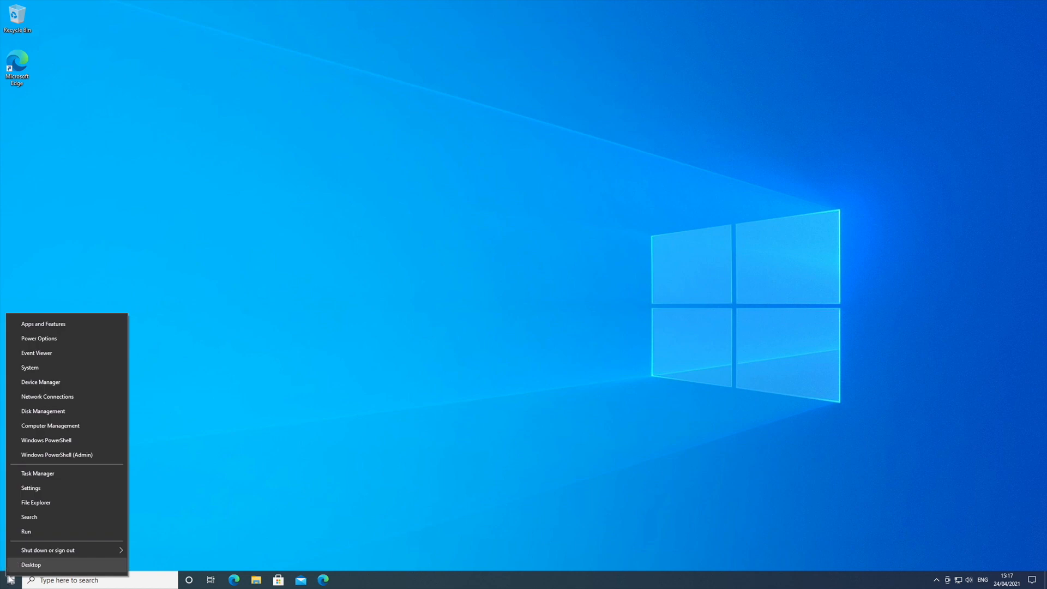
mouse_move(36, 536)
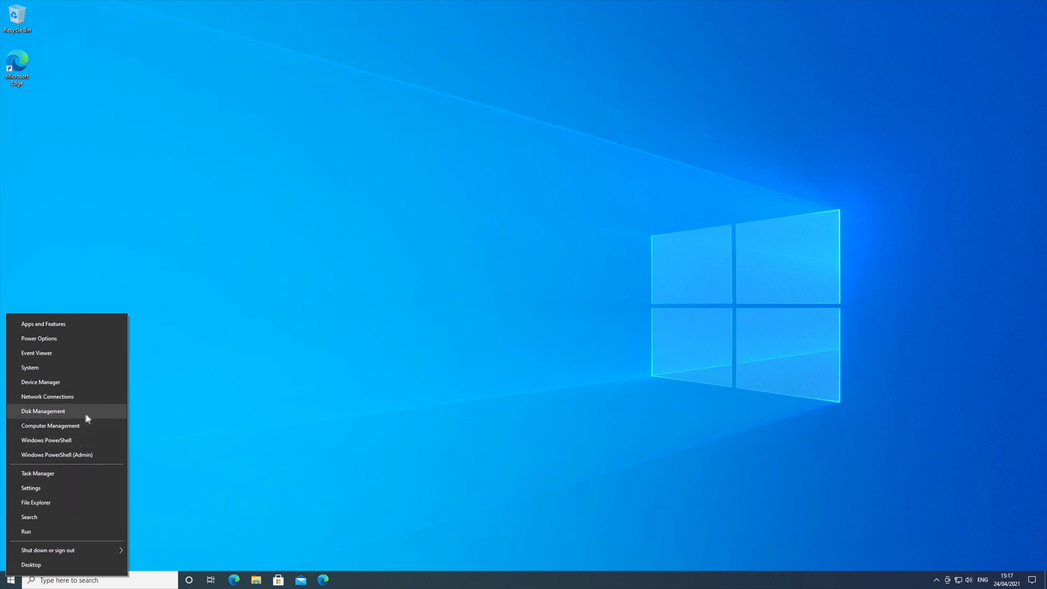
click(43, 410)
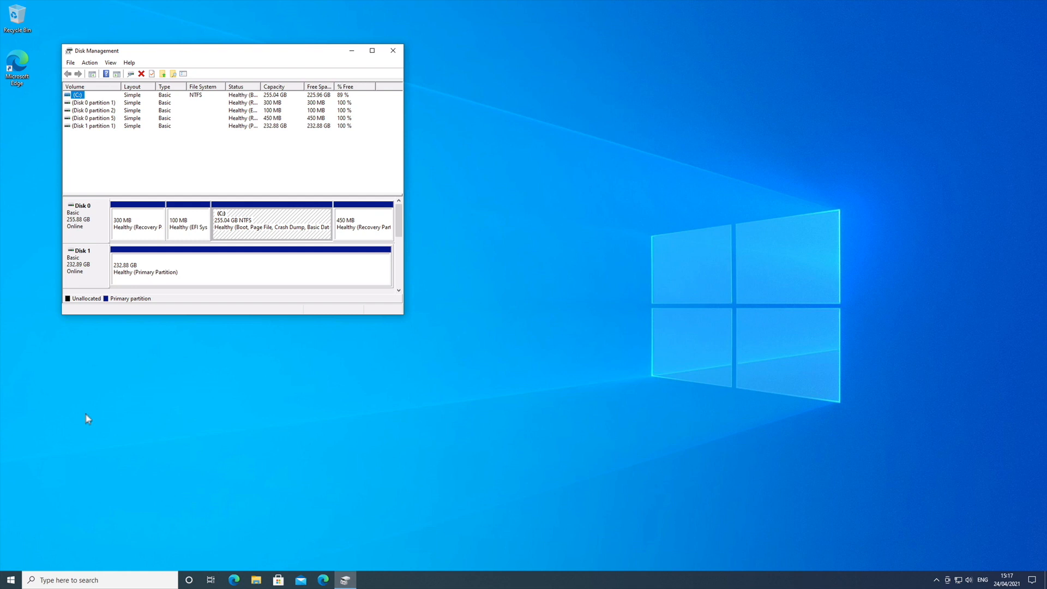
Step: Focus the Disk Management window showing Disk 1's 232.88 GB primary partition
click(372, 50)
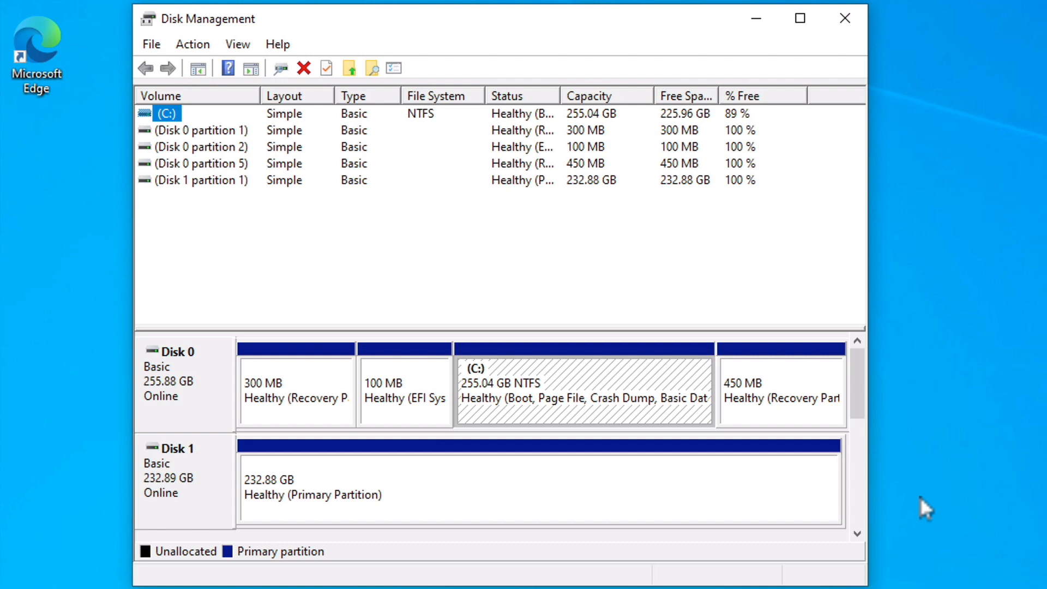
mouse_move(239, 422)
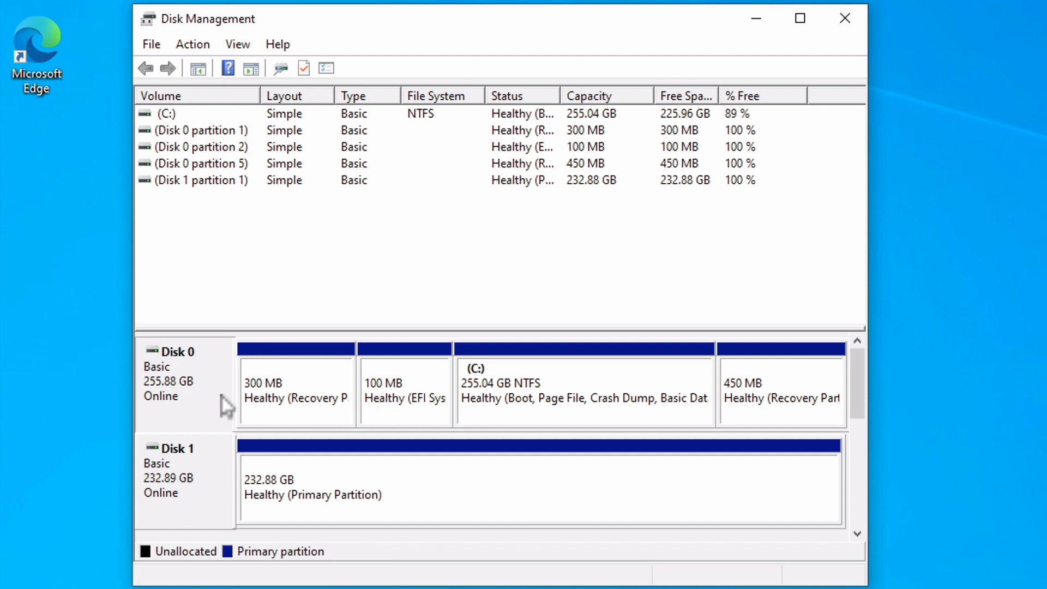
mouse_move(512, 380)
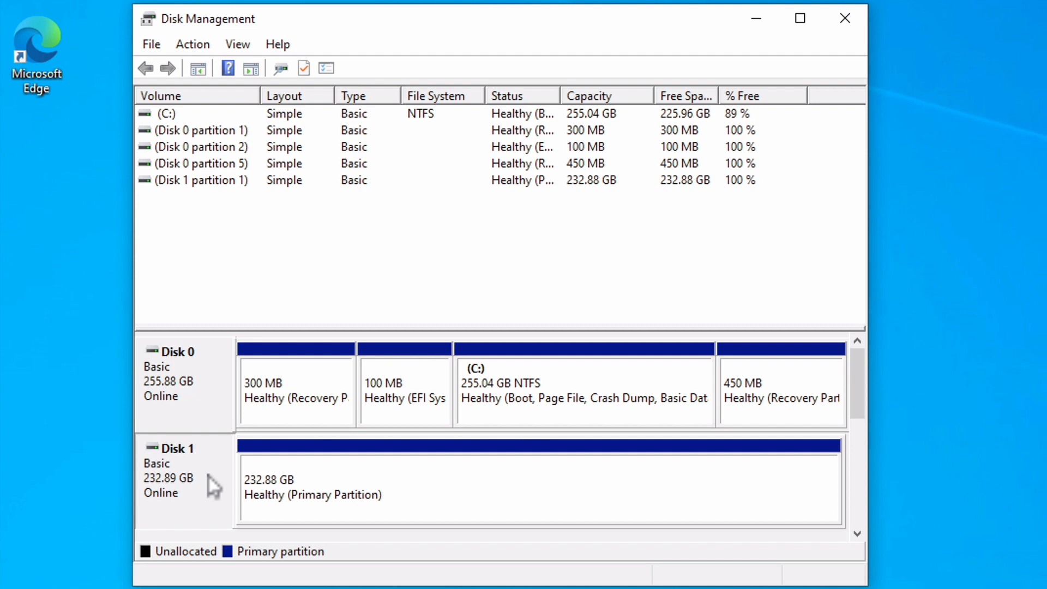
mouse_move(428, 500)
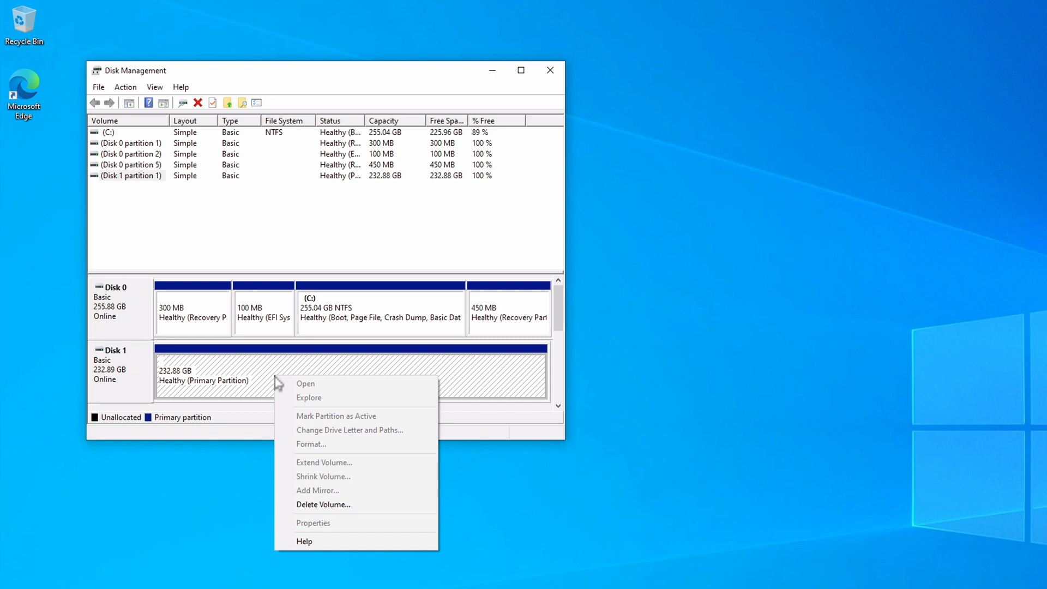
mouse_move(323, 503)
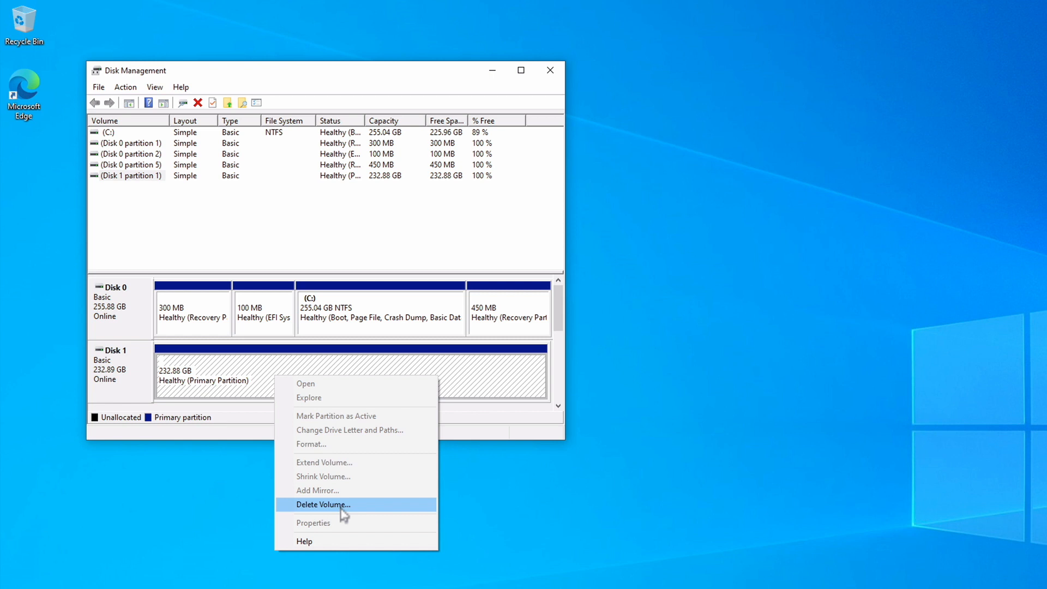
Step: Delete Disk 1's 232.88 GB partition and confirm the warning
click(323, 504)
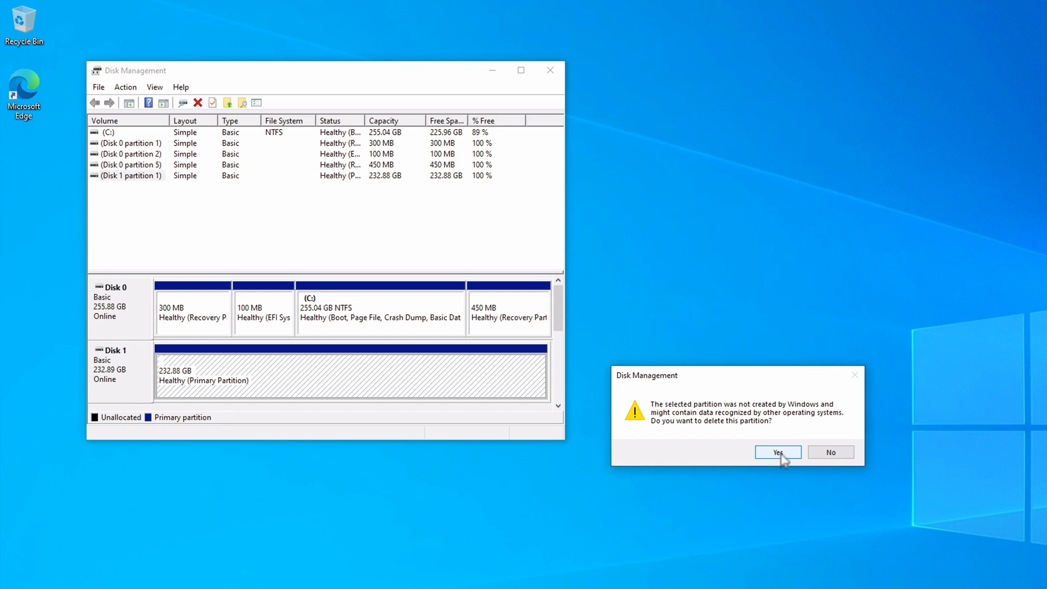
click(776, 452)
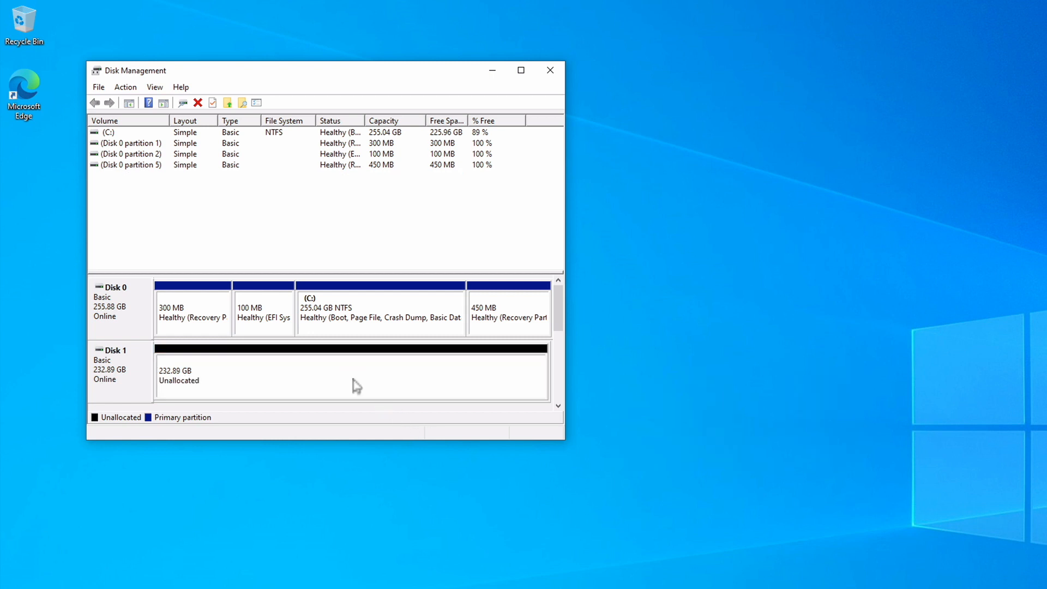
Step: Start the New Simple Volume Wizard on Disk 1's unallocated 232.89 GB space
right_click(354, 374)
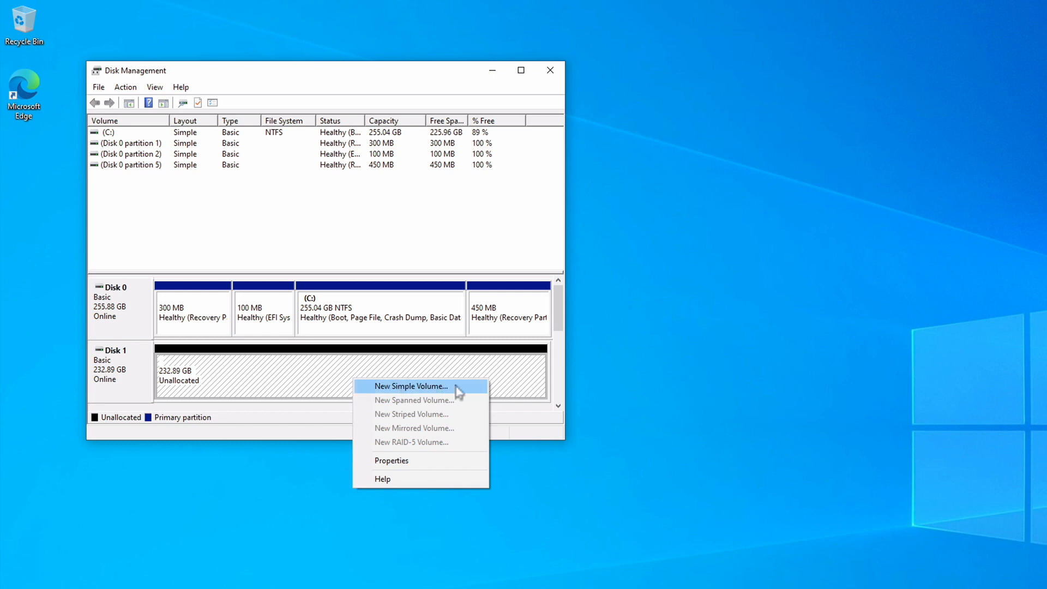
click(410, 386)
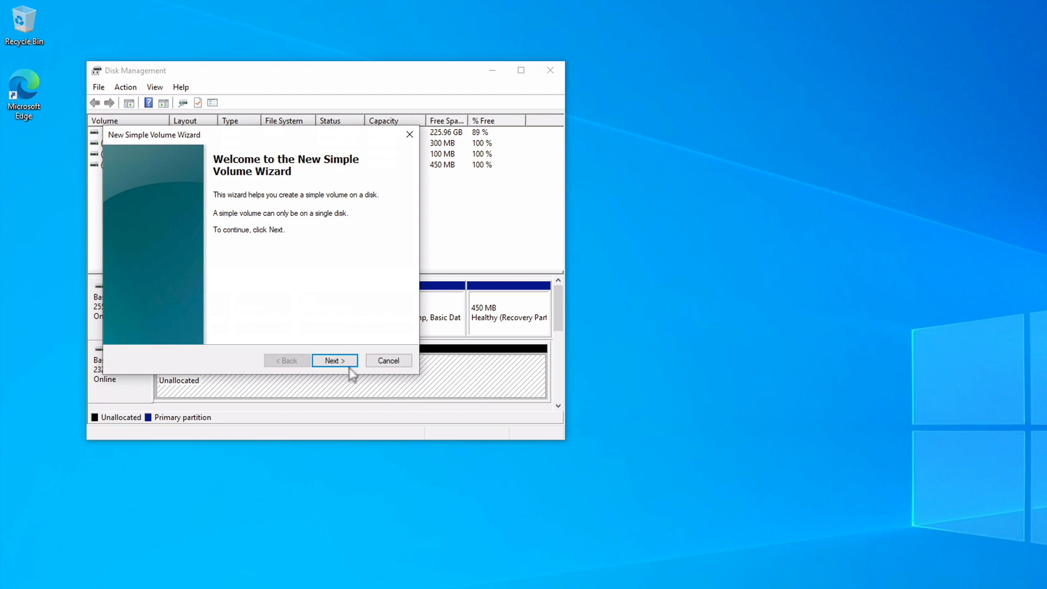
Step: Pass the wizard welcome page and keep the maximum 238474 MB volume size
click(334, 359)
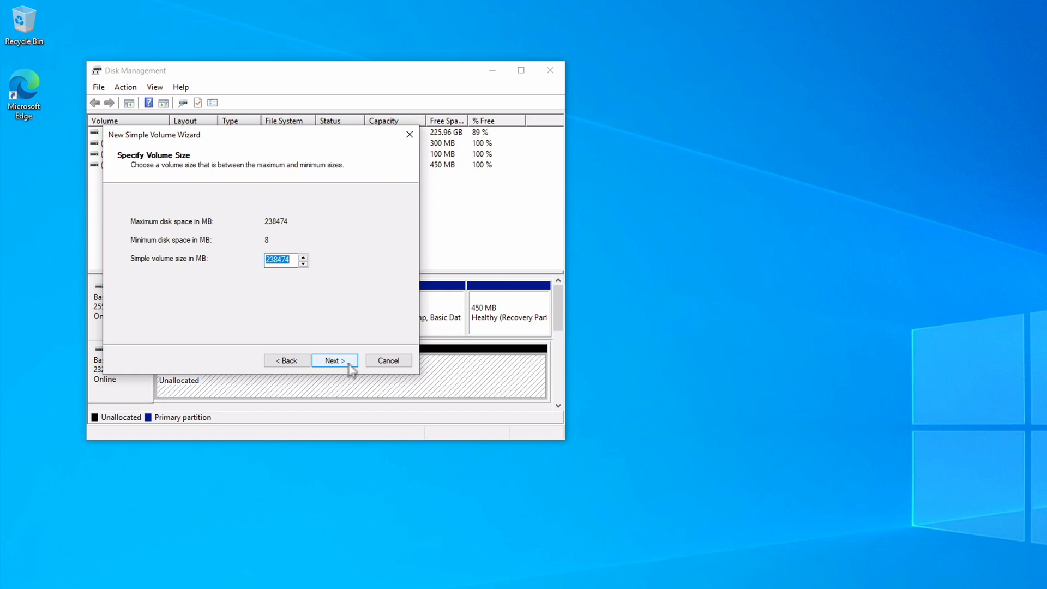
click(333, 361)
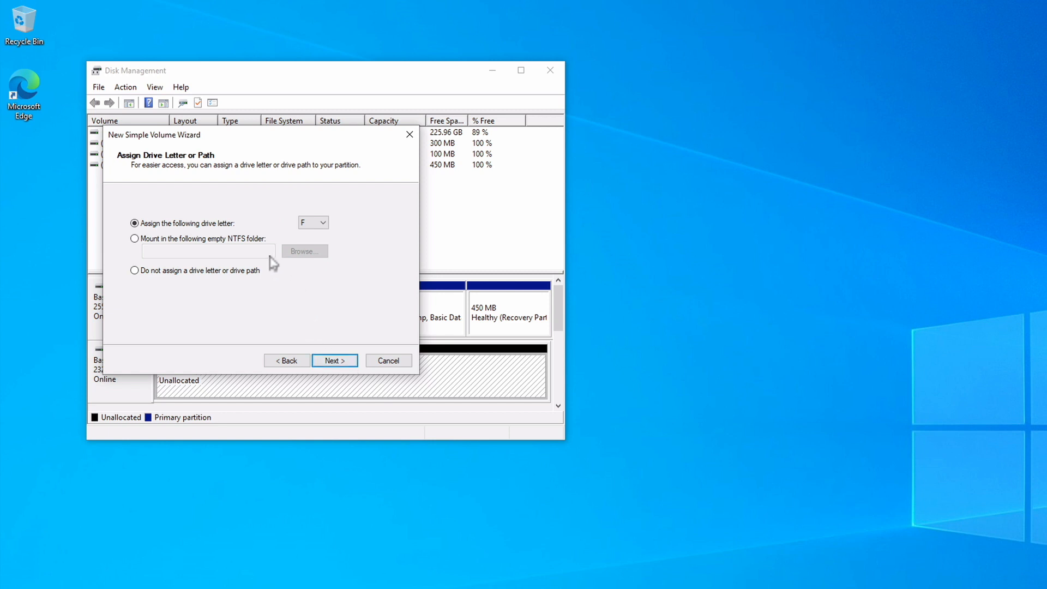
mouse_move(252, 229)
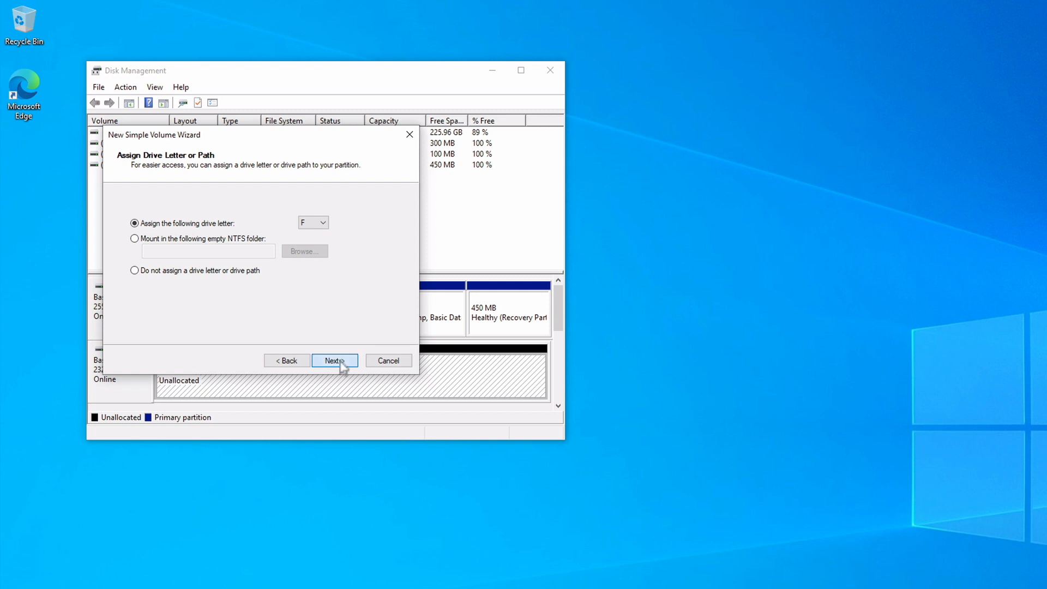
Step: Keep drive letter F, label the NTFS volume 'Untitled' and finish the wizard
click(333, 360)
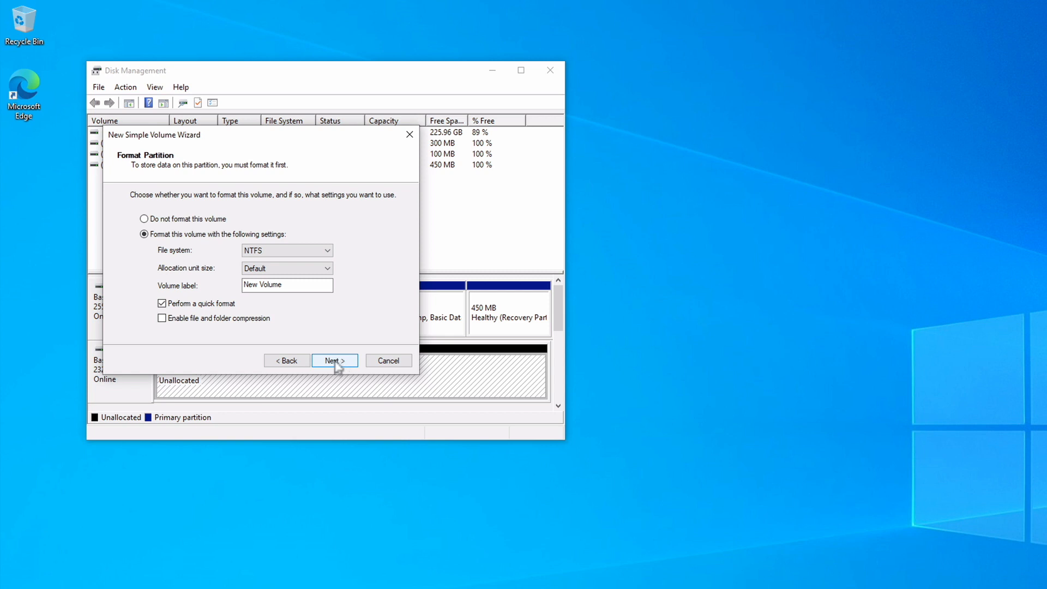
mouse_move(339, 292)
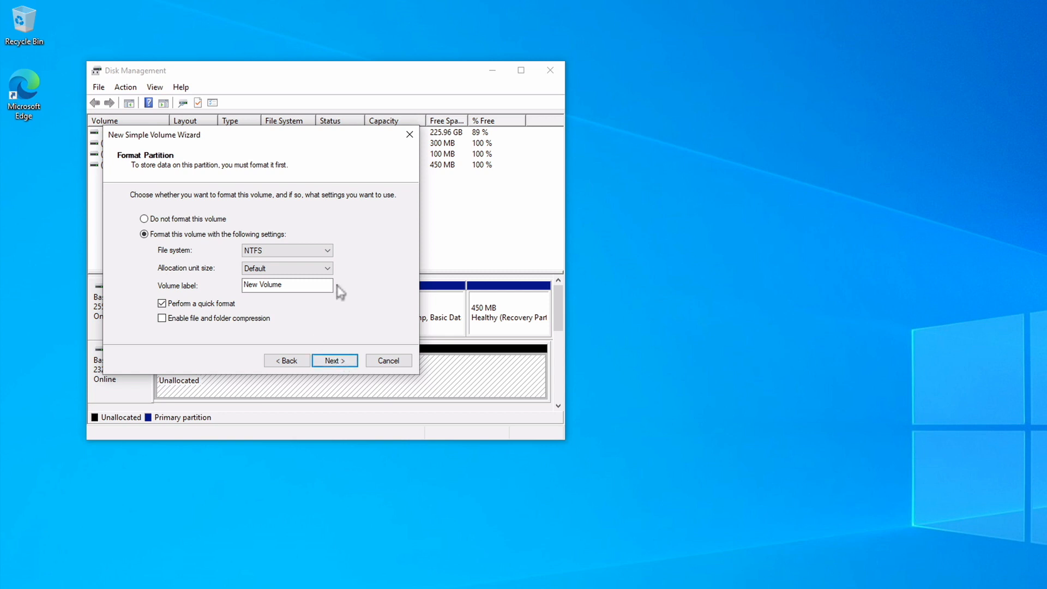
click(286, 285)
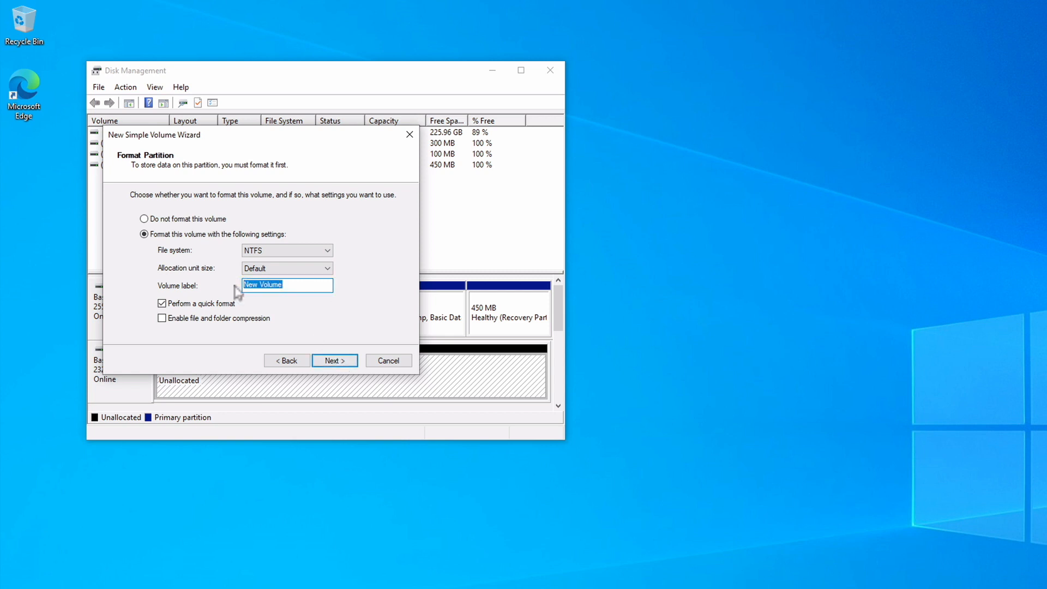
text(Until)
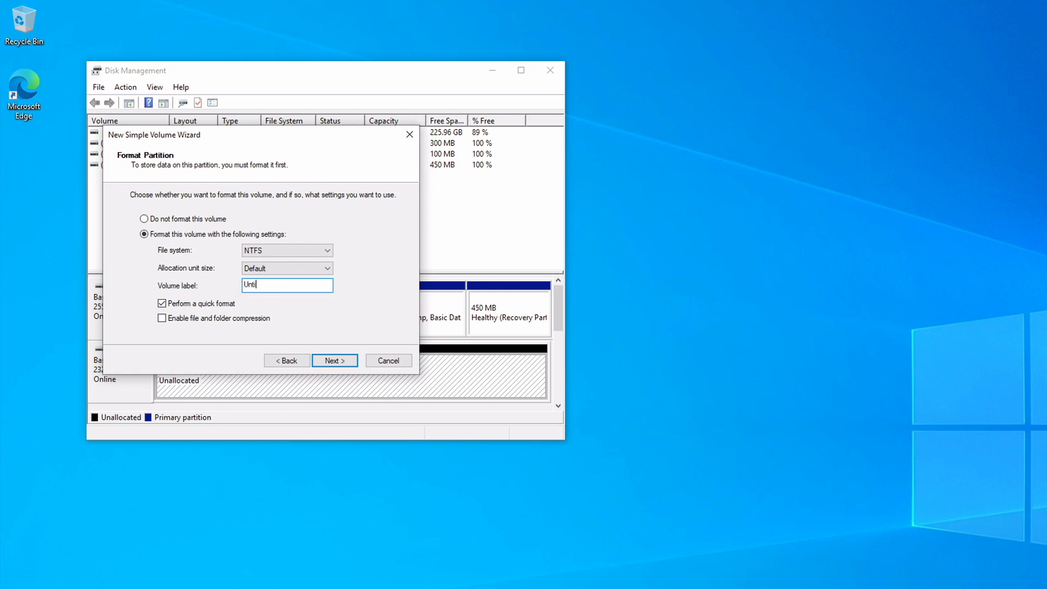
text(tled)
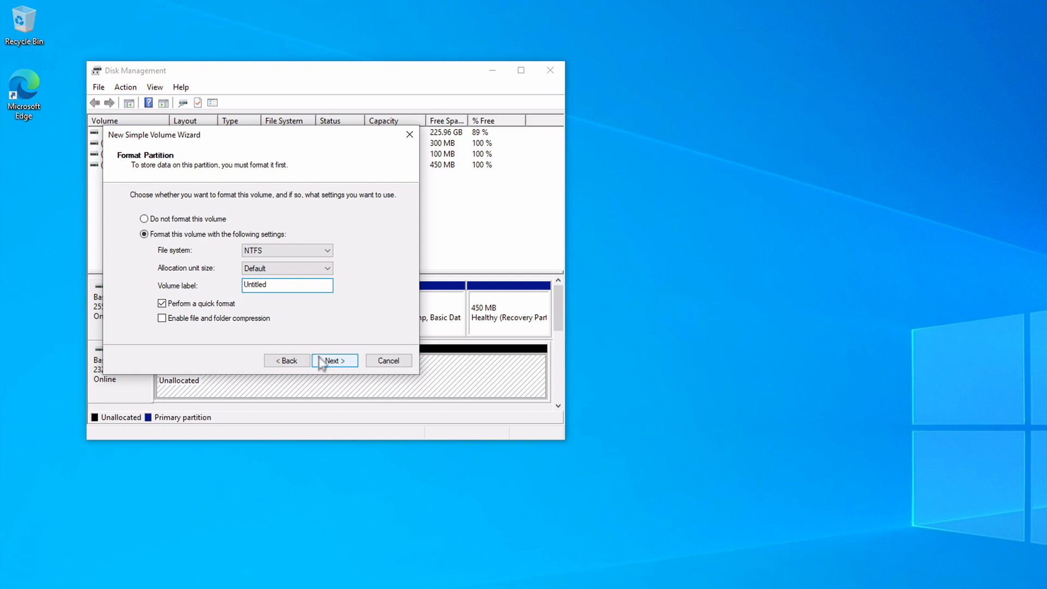
click(334, 360)
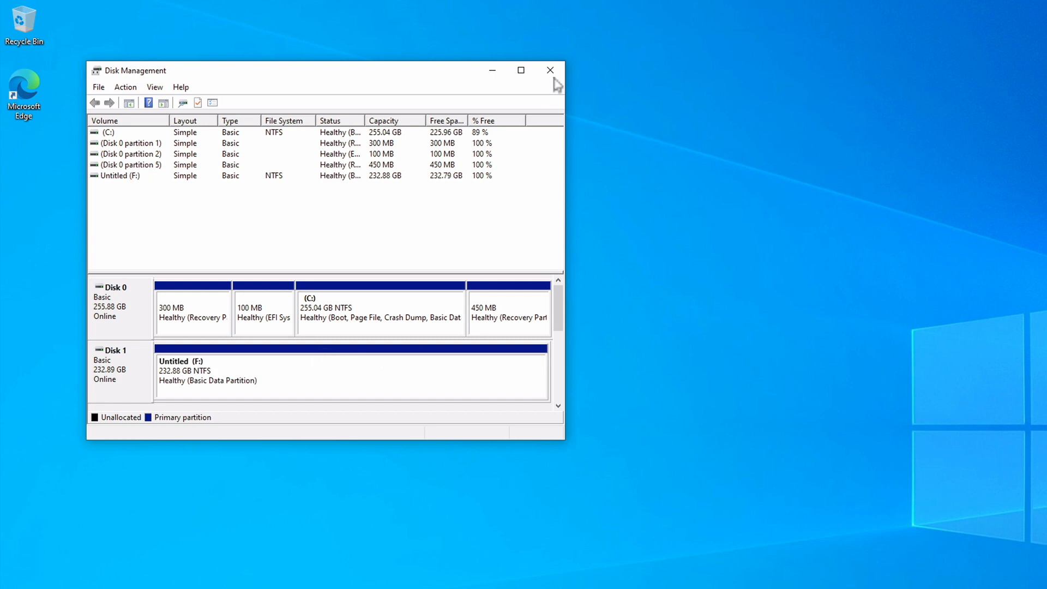
Step: Close Disk Management and view the empty Untitled (F:) drive in File Explorer
click(550, 69)
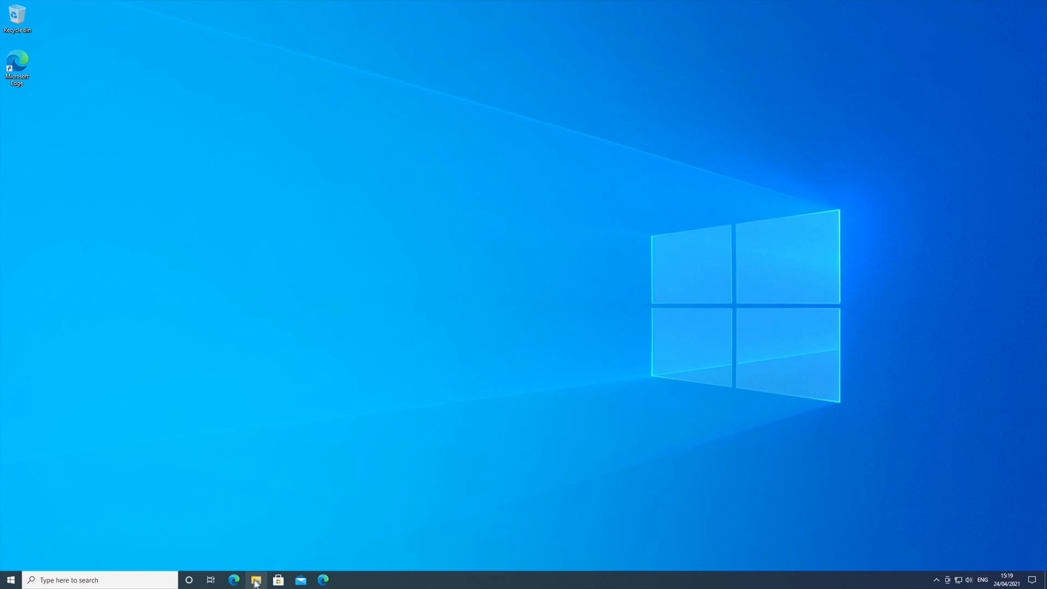
click(256, 580)
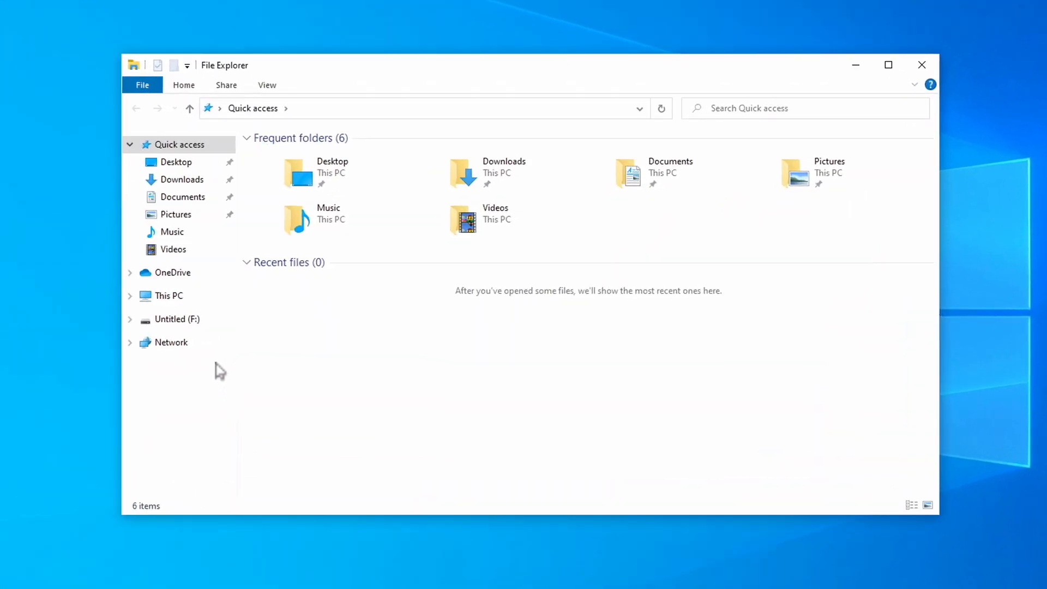
click(177, 318)
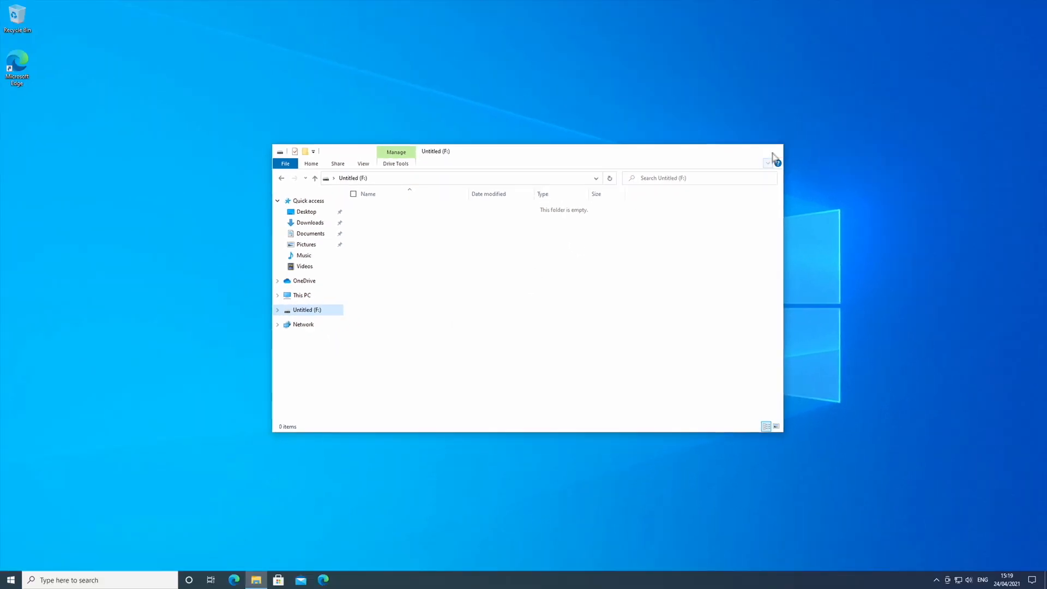
Step: Close File Explorer and launch Command Prompt by searching 'cmd'
click(776, 151)
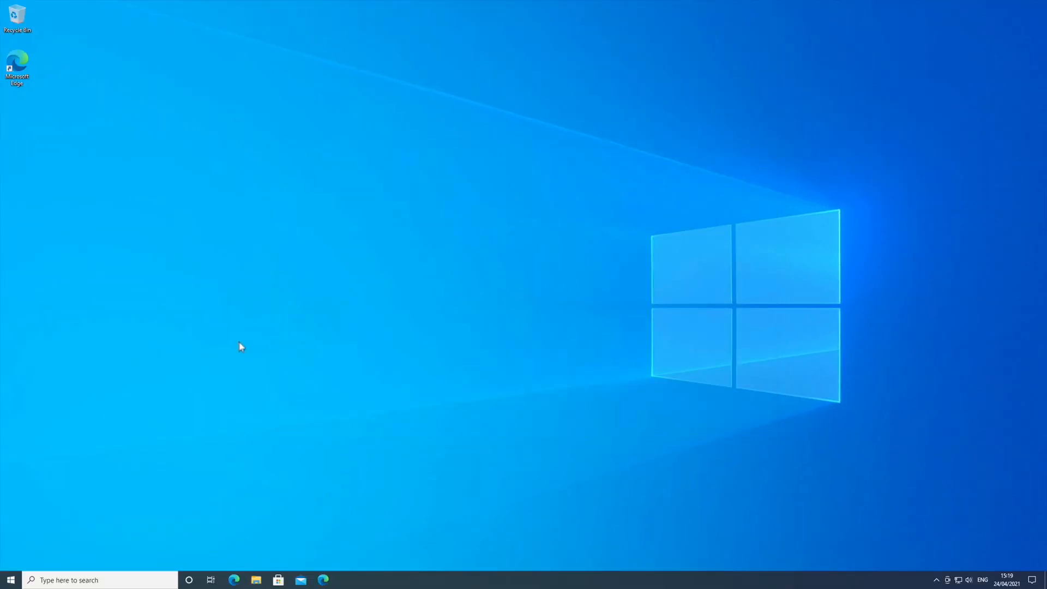
click(100, 580)
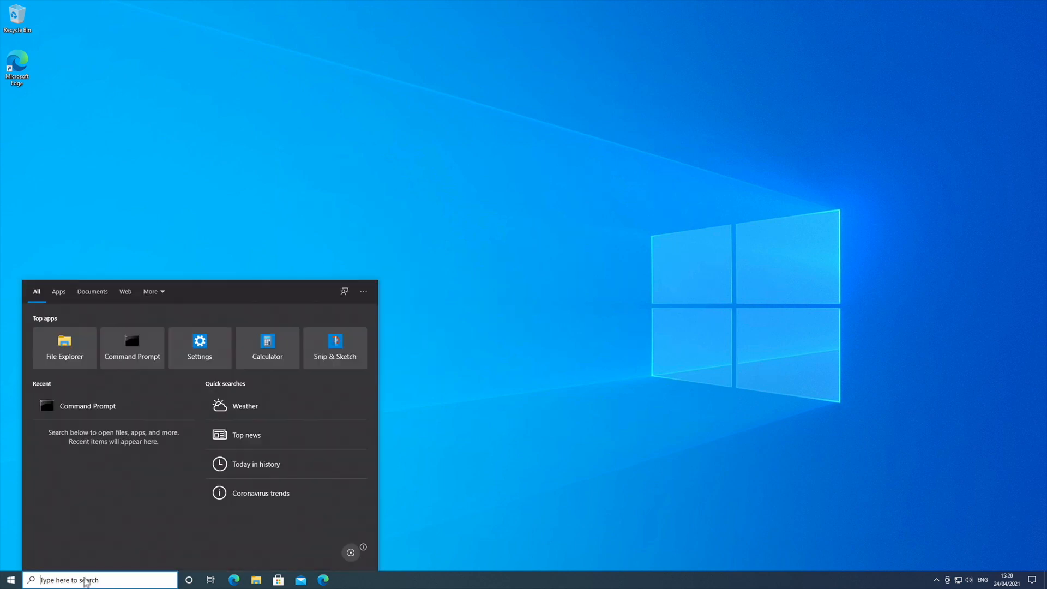
text(cmd)
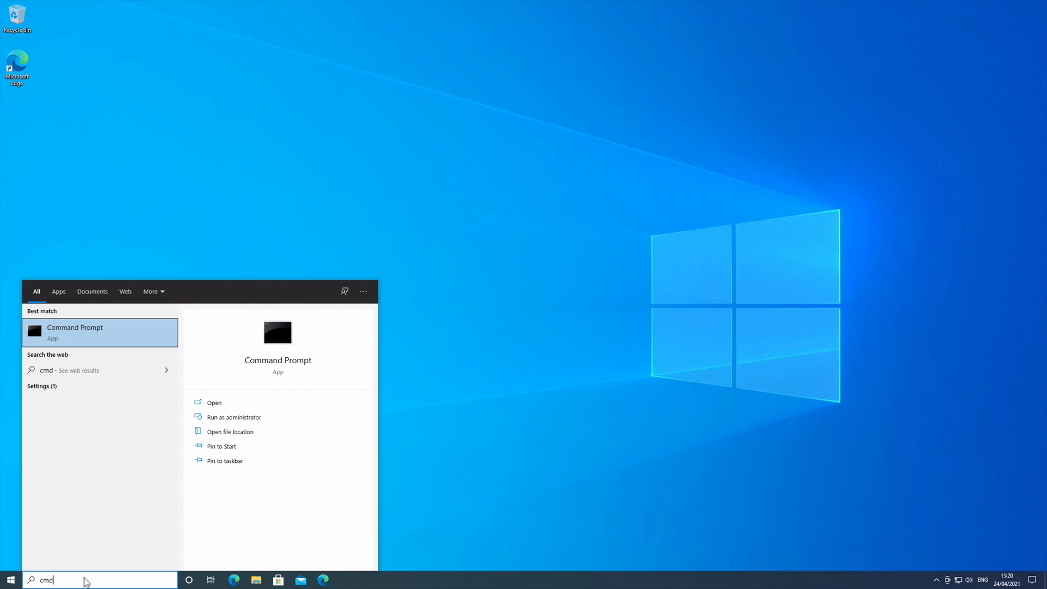
click(100, 332)
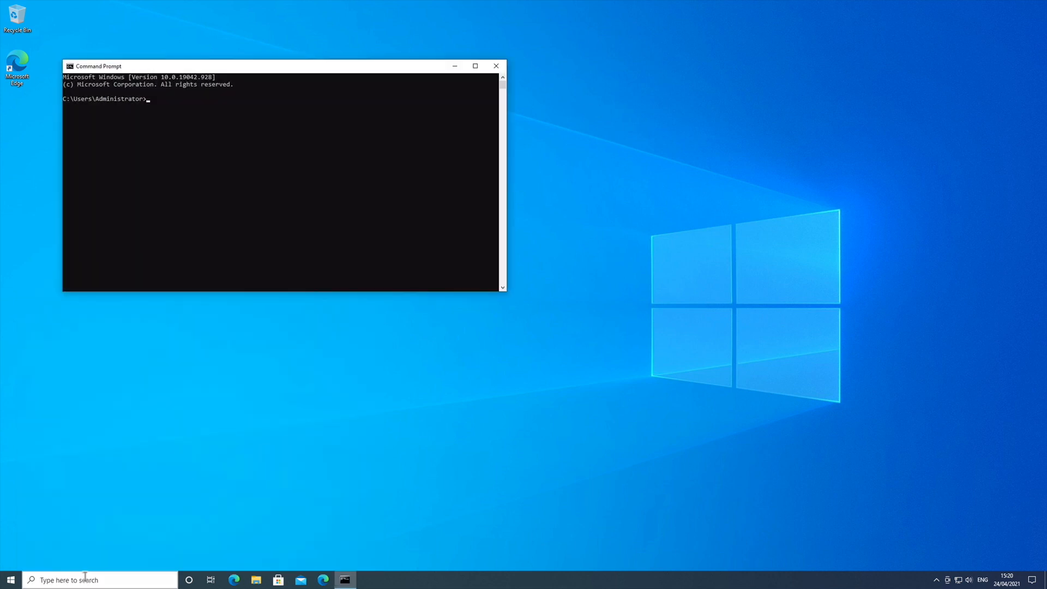
Step: Enter 'format F: /P:3' at the Command Prompt without running it
click(475, 65)
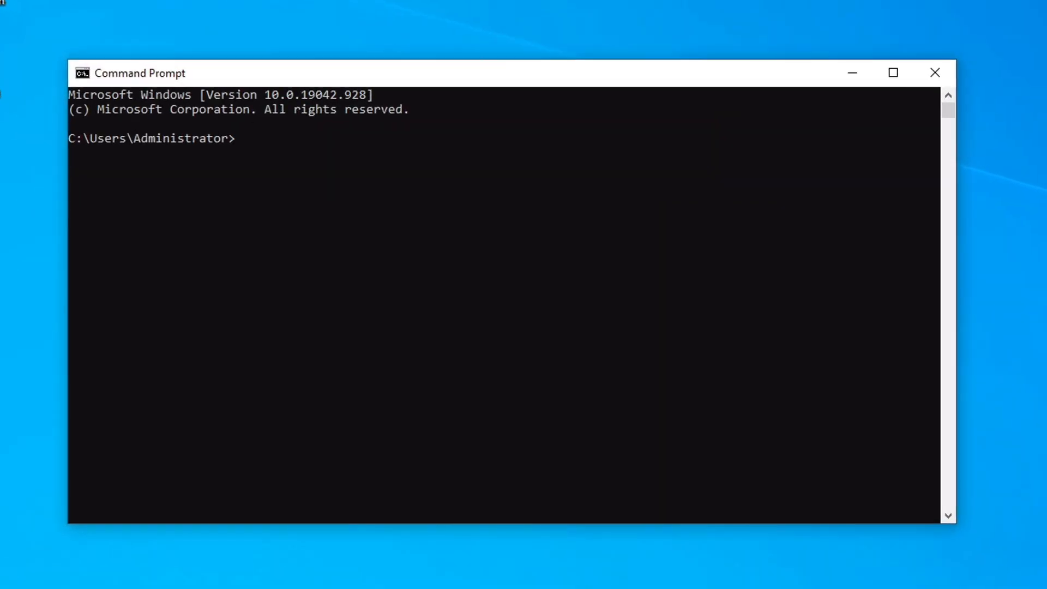
mouse_move(910, 158)
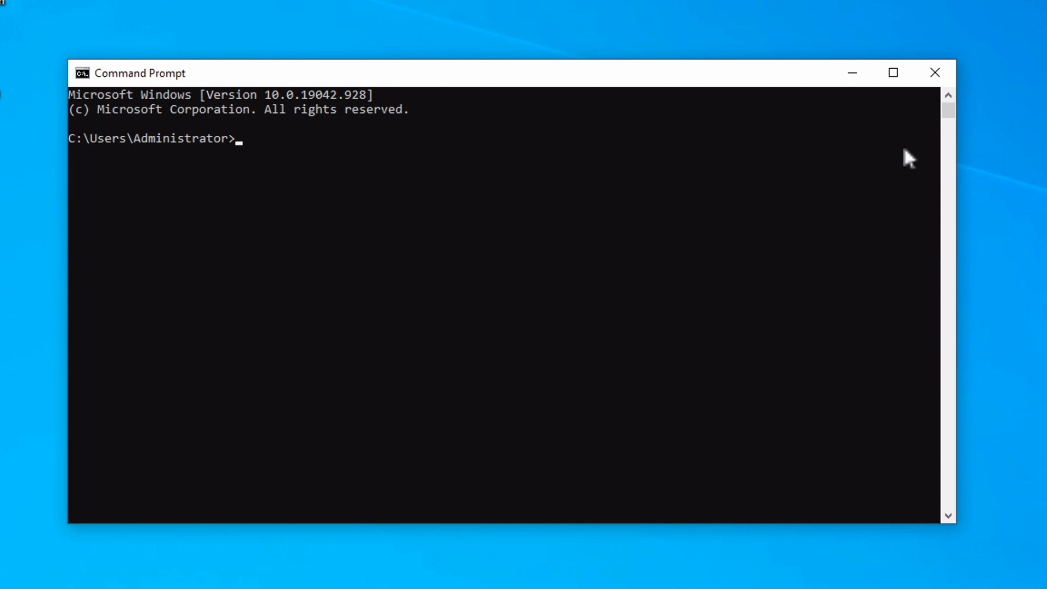
text(form)
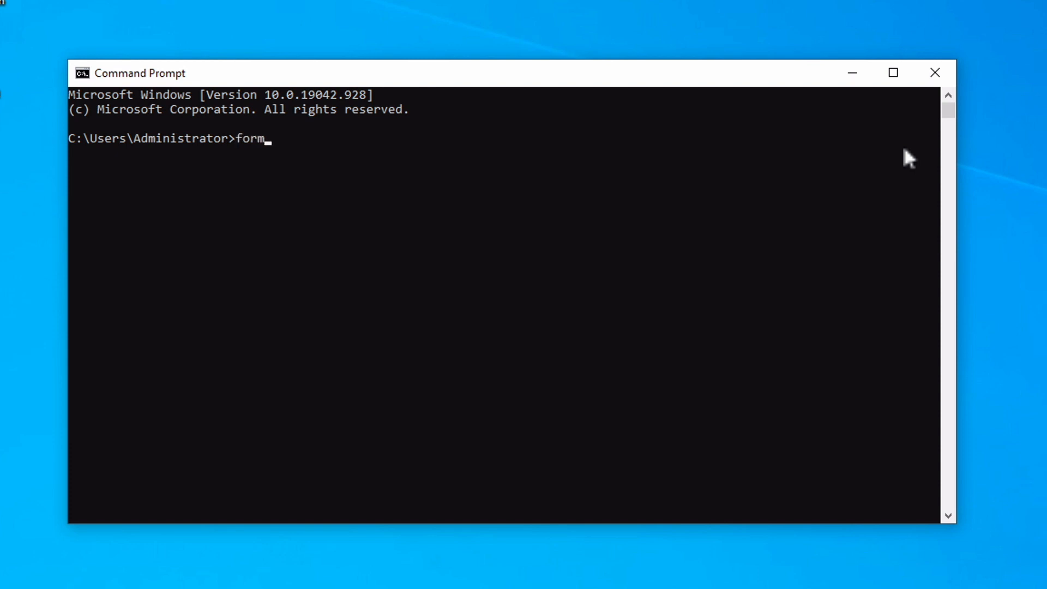
text(at)
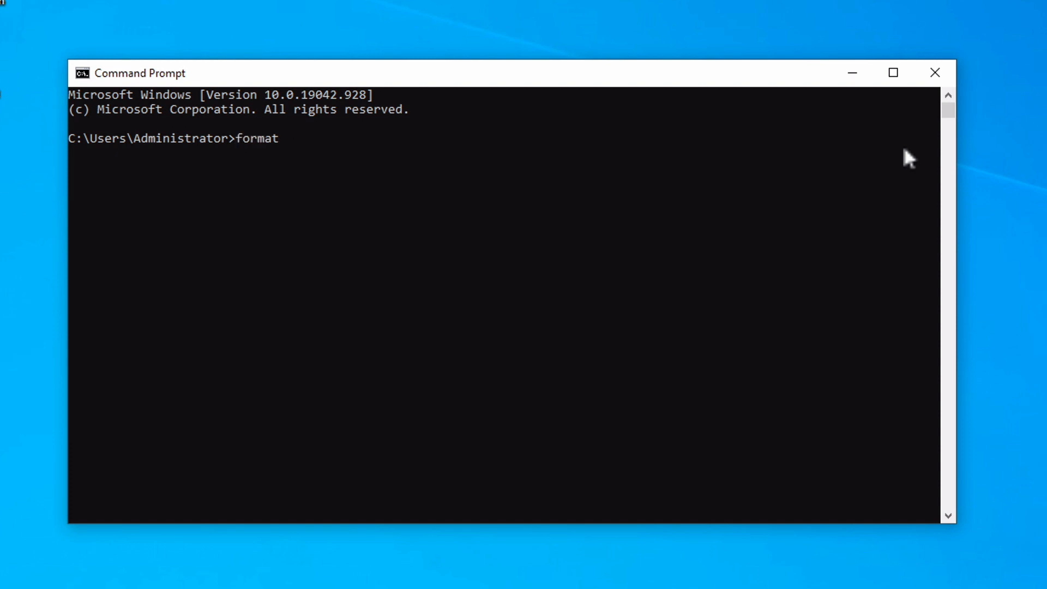
text(F:)
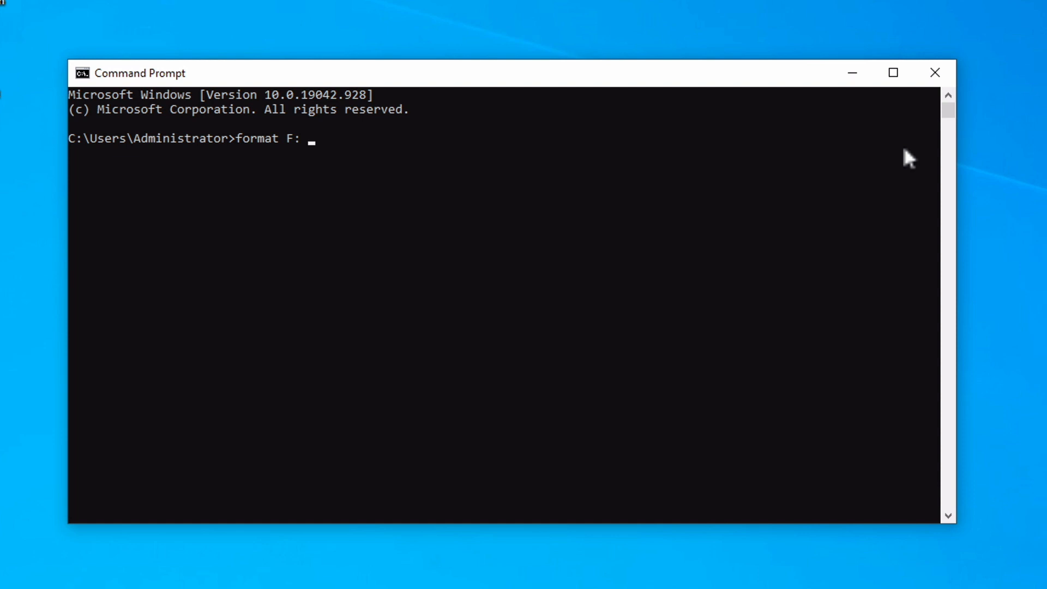
text(/)
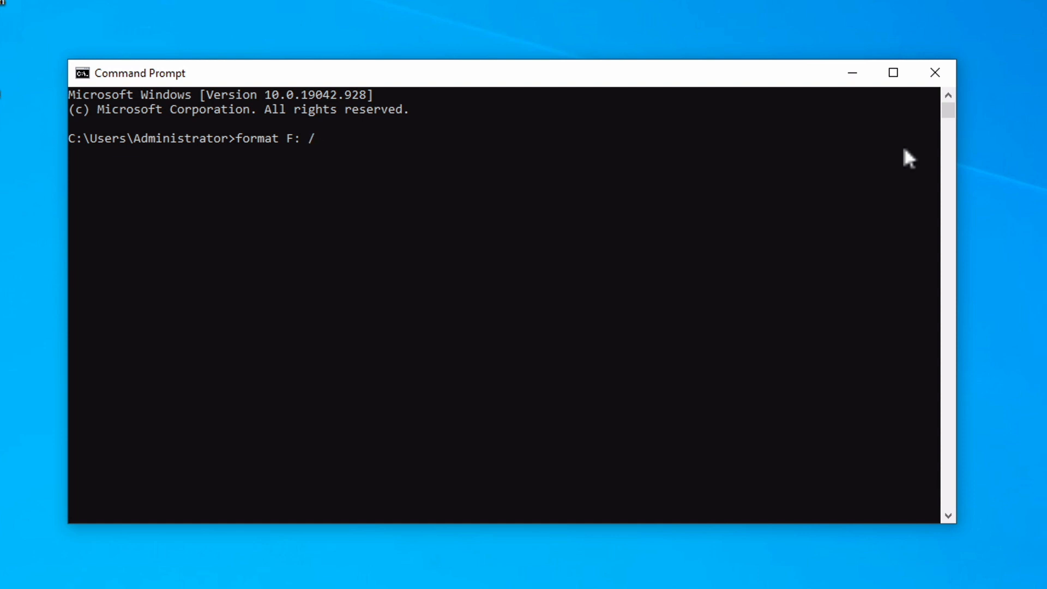
text(P)
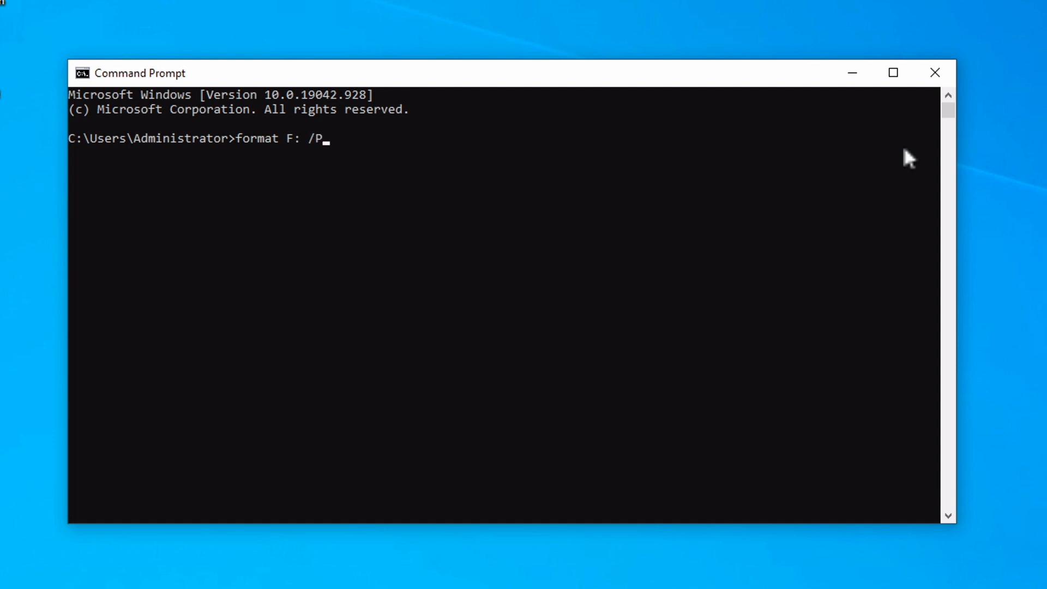
text(:3)
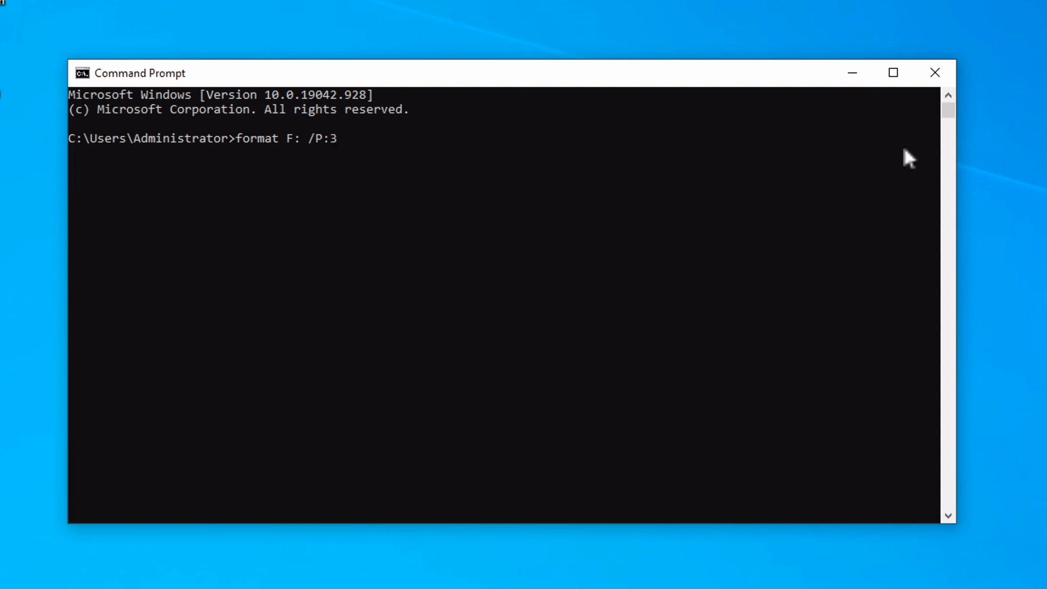
Step: Run the format F: /P:3 command, confirm current label 'Untitled', and answer y to proceed
key(enter)
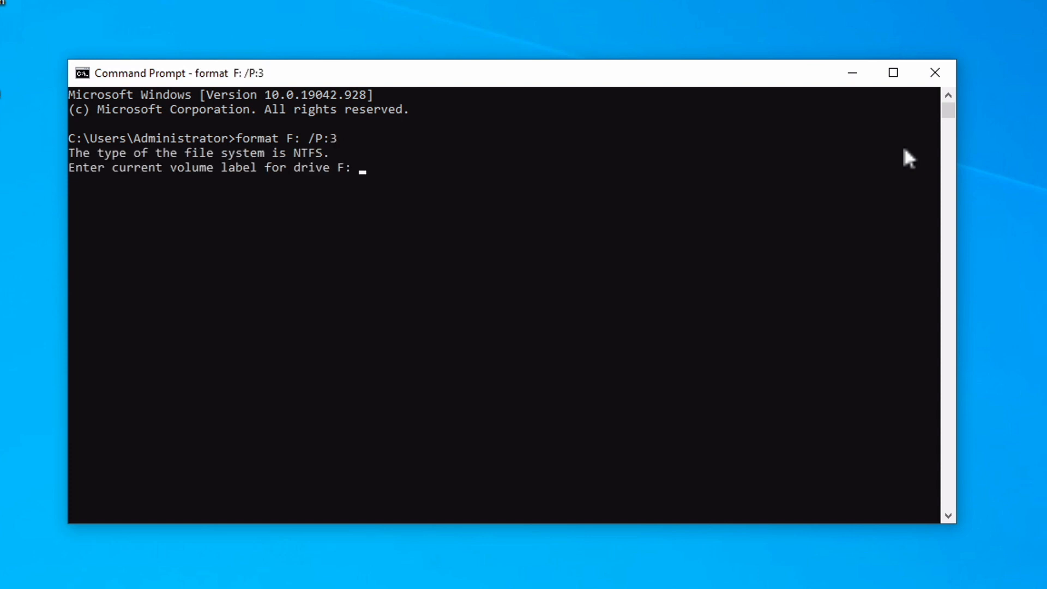
text(Untitled)
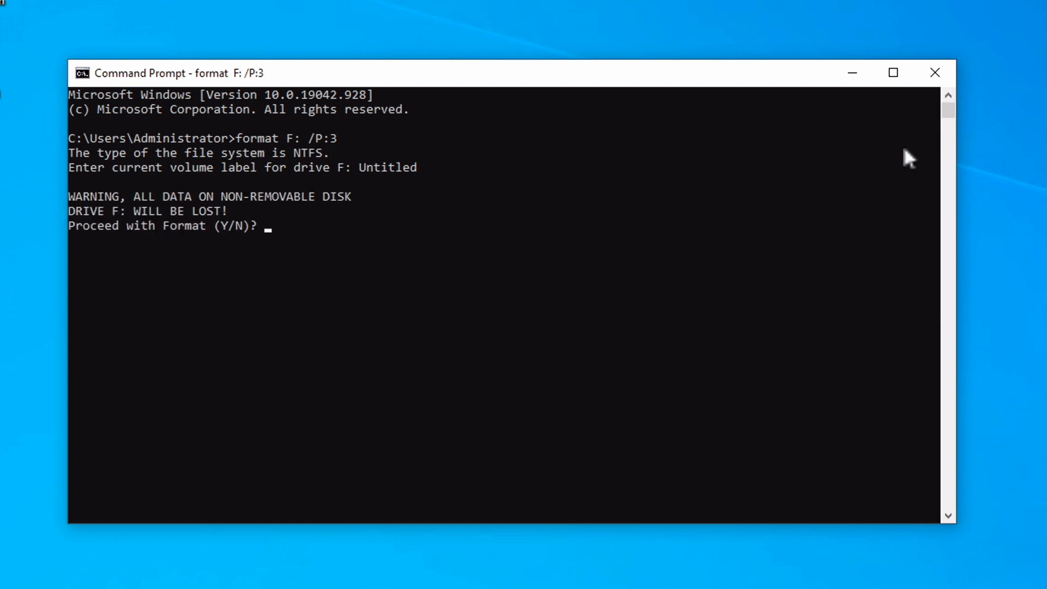
text(y)
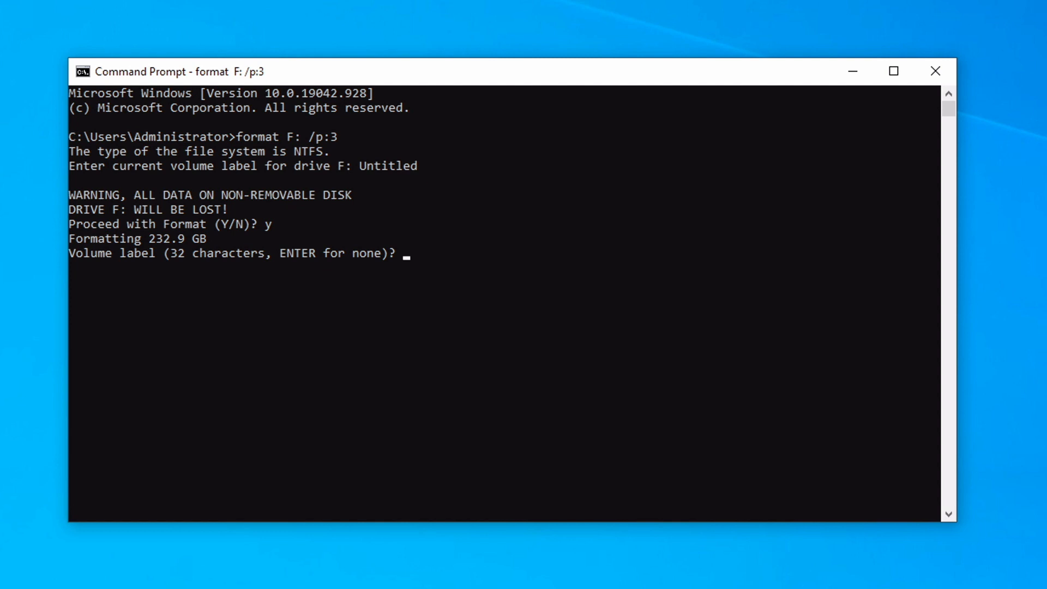
mouse_move(520, 280)
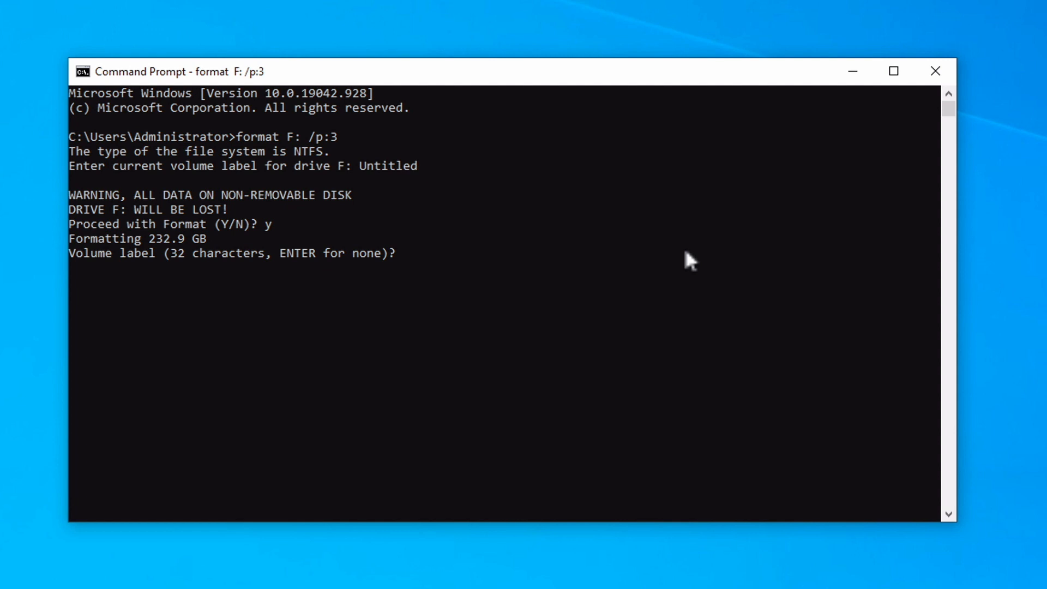
Step: Enter 'Untitled' at the volume label prompt for drive F:
text(Untitl)
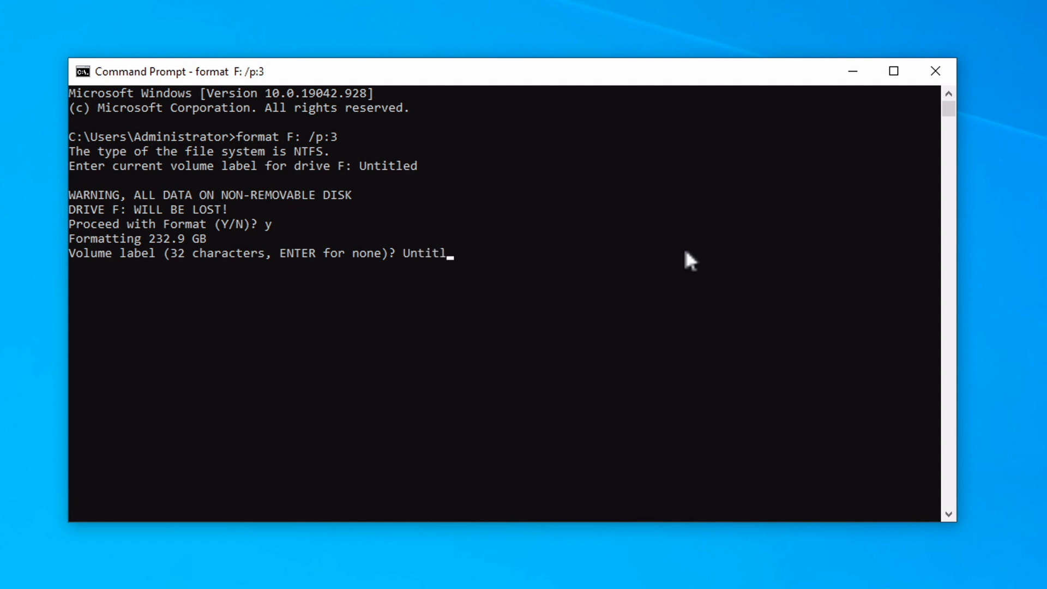
text(ed)
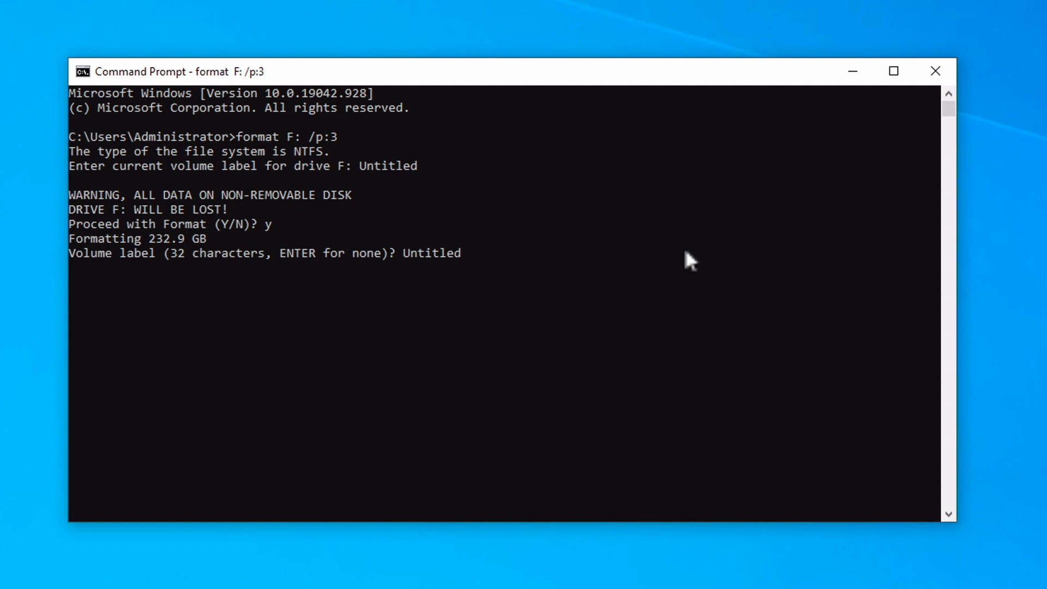